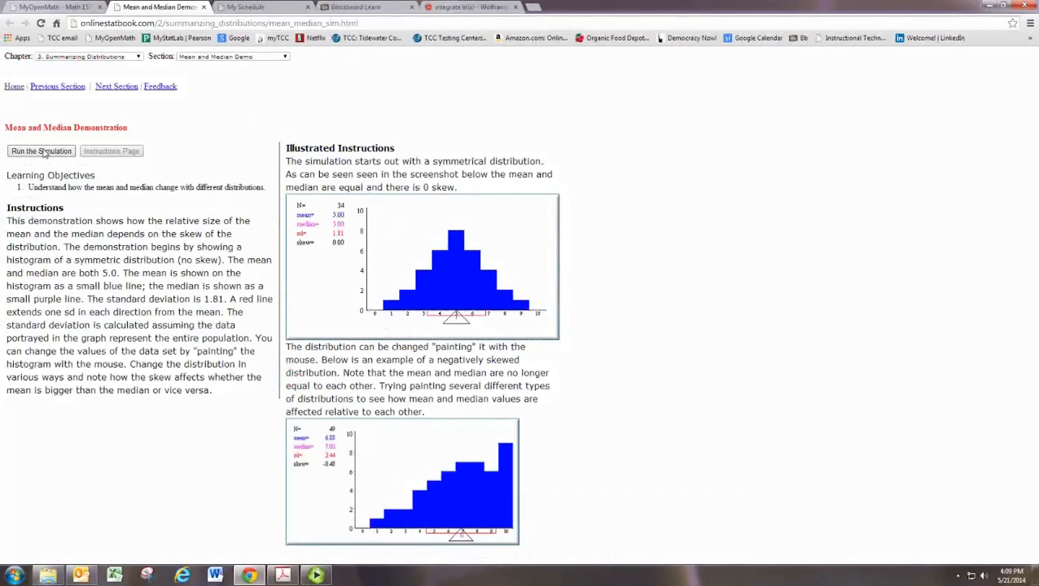
Run the Mean and Median simulation so the symmetric histogram and statistics appear
left_click(41, 150)
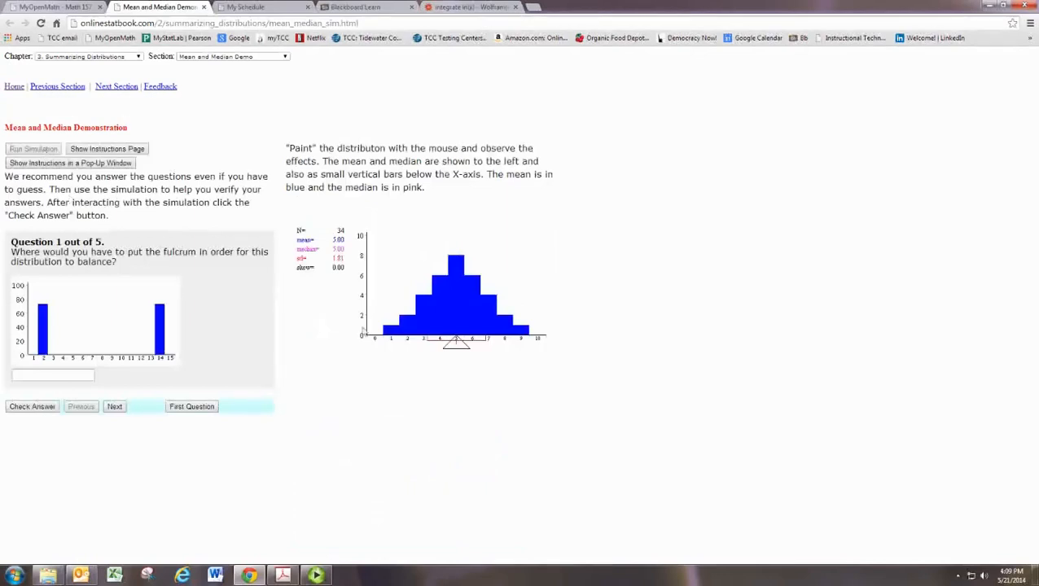
mouse_move(462, 352)
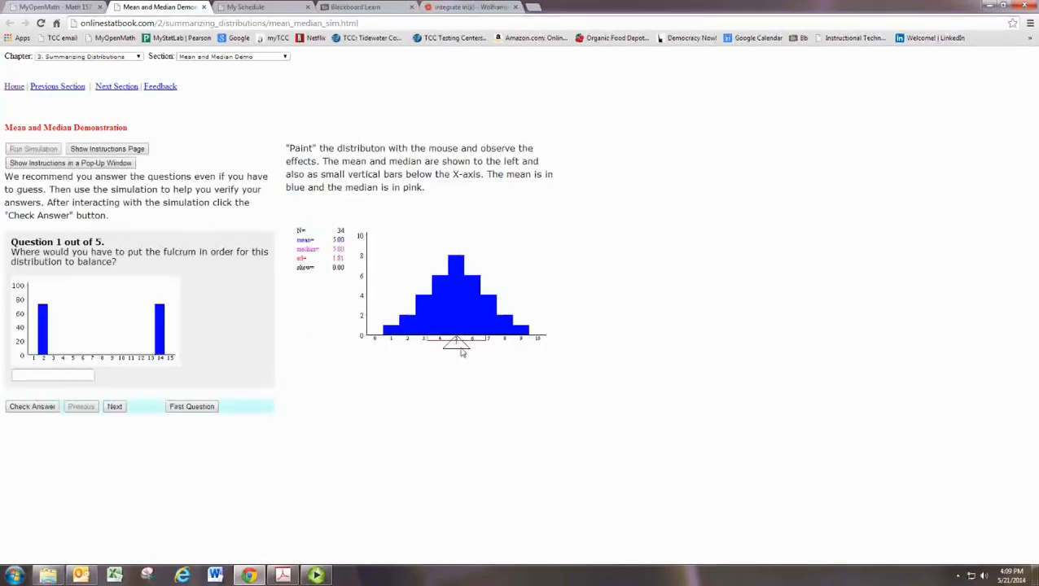
Paint new bar heights into the histogram, reshaping it and updating mean, median, SD and skew
left_click(456, 294)
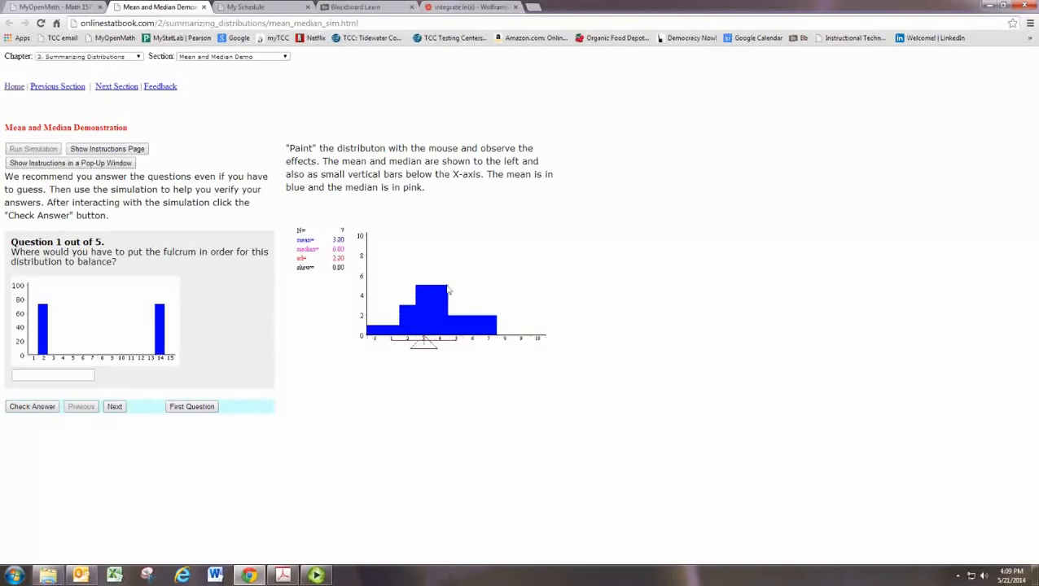
left_click_drag(447, 302, 513, 326)
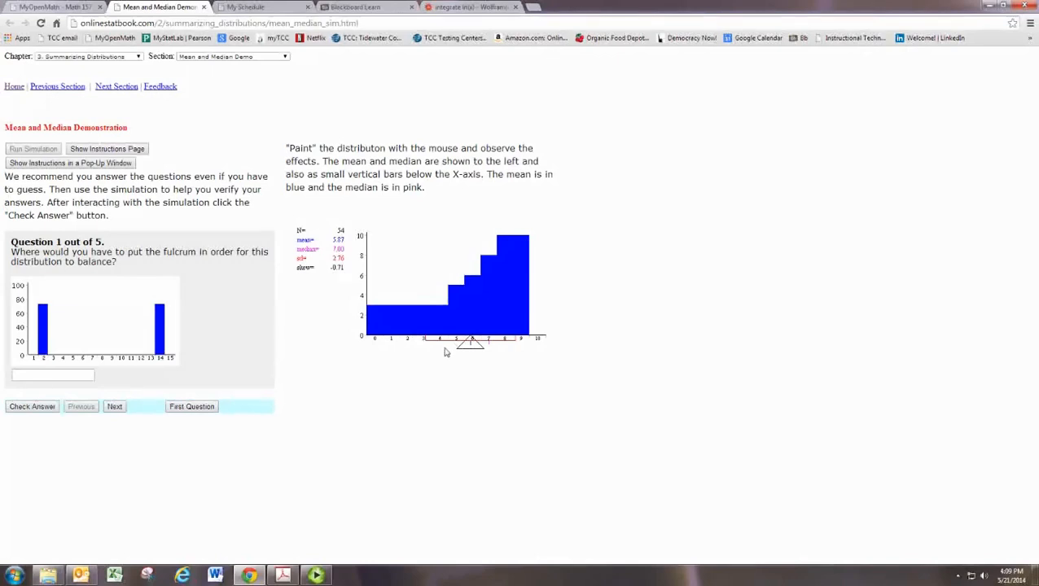
mouse_move(469, 362)
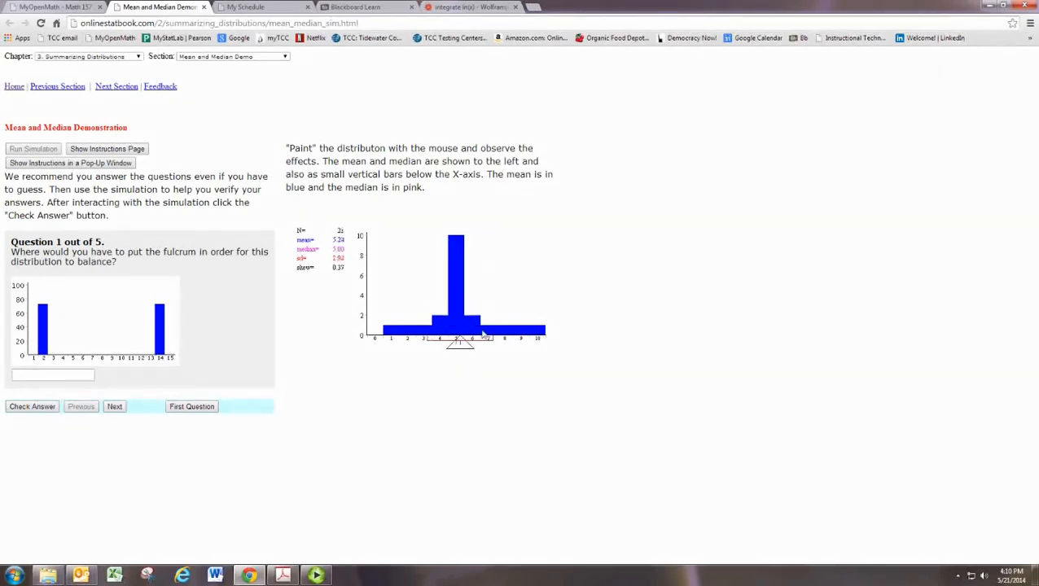
Return to the MyOpenMath course tab and follow the 'Alternative Simulation' link
left_click(472, 319)
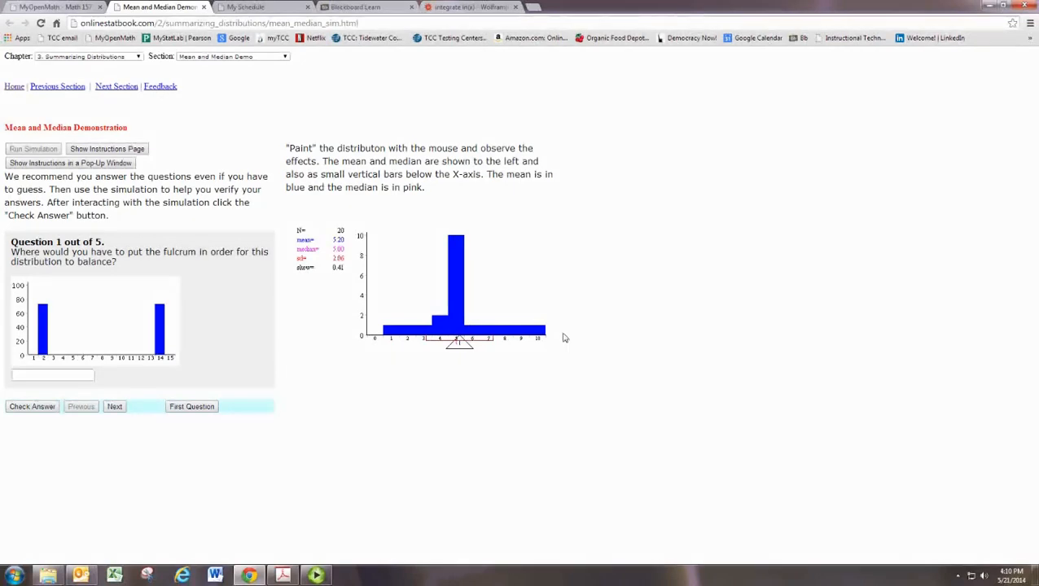
left_click(439, 322)
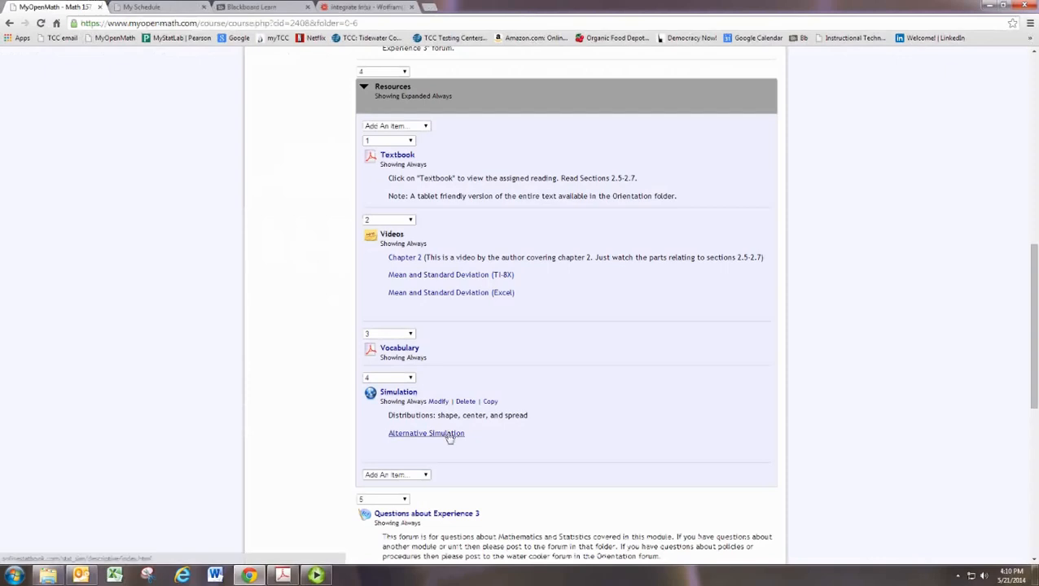
left_click(427, 433)
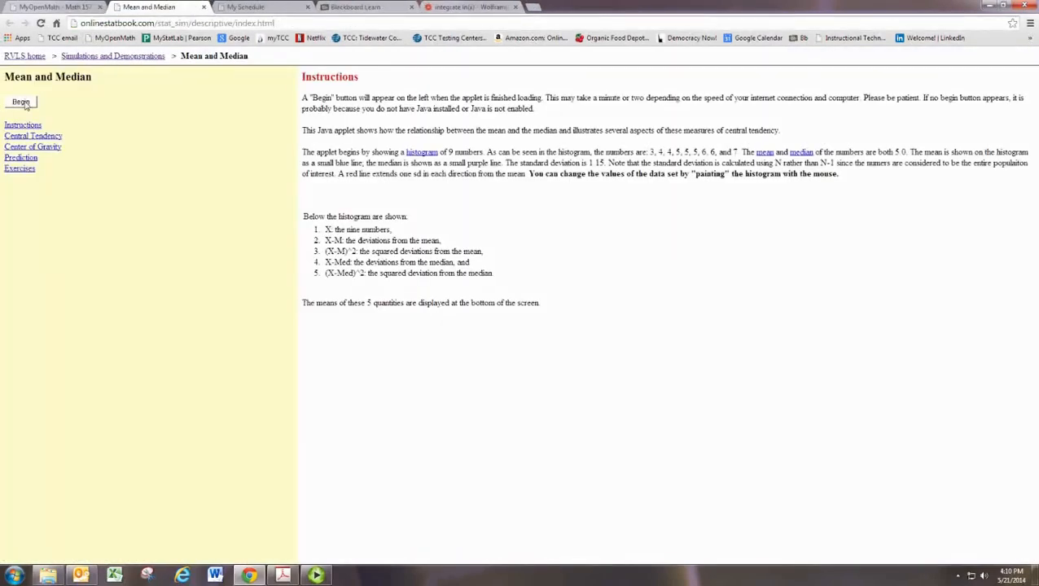
left_click(21, 101)
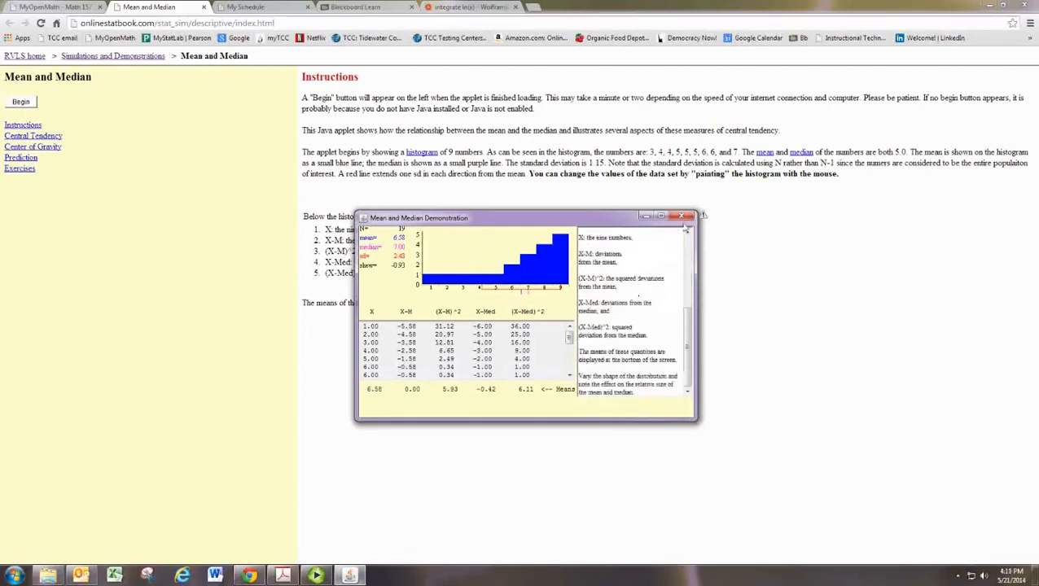
left_click(682, 217)
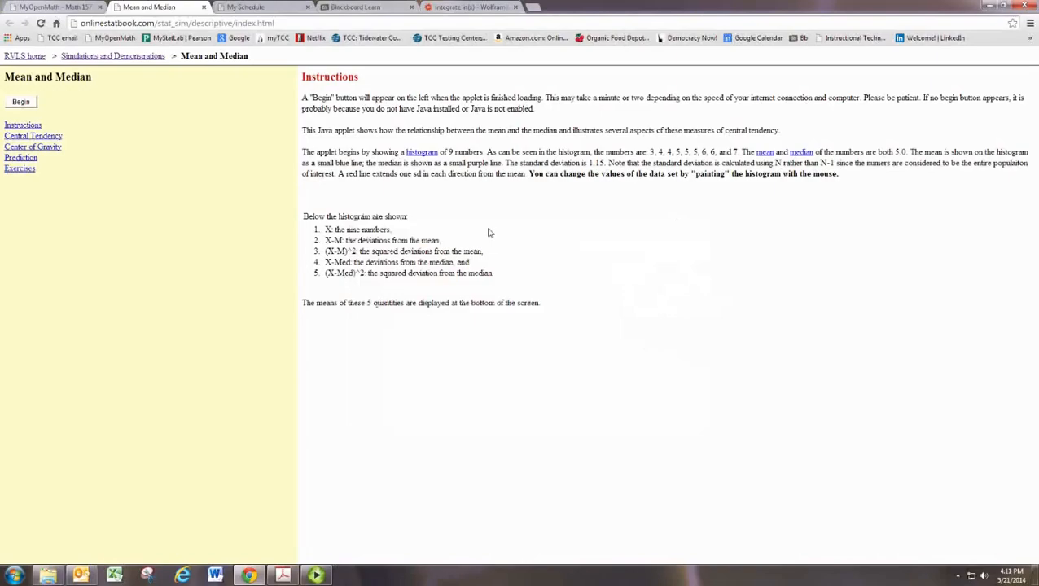